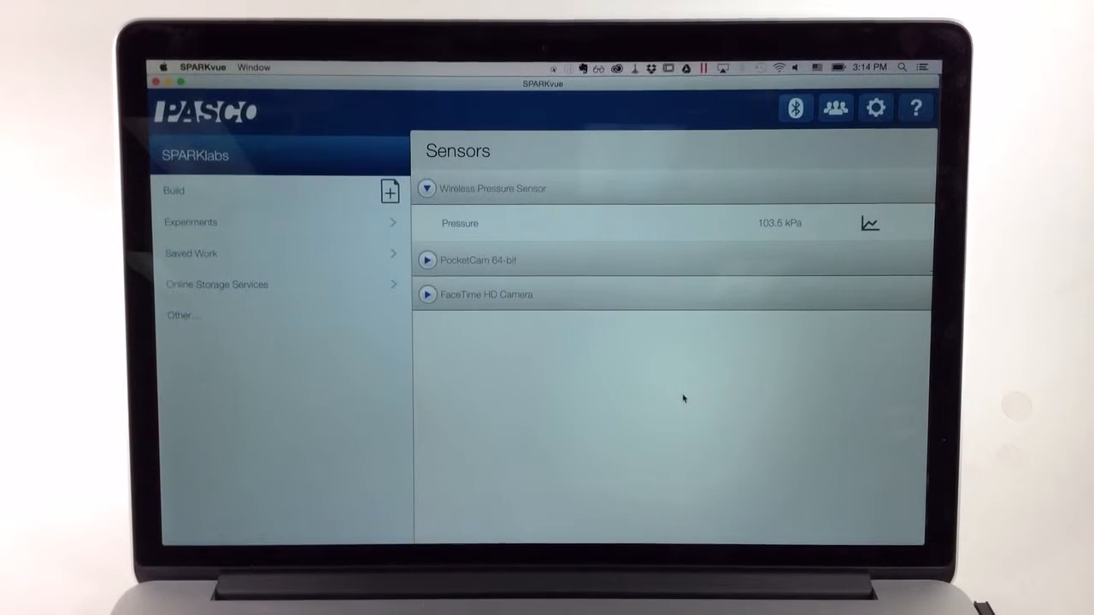
{"action": "mouse_move", "coordinate": [362, 220]}
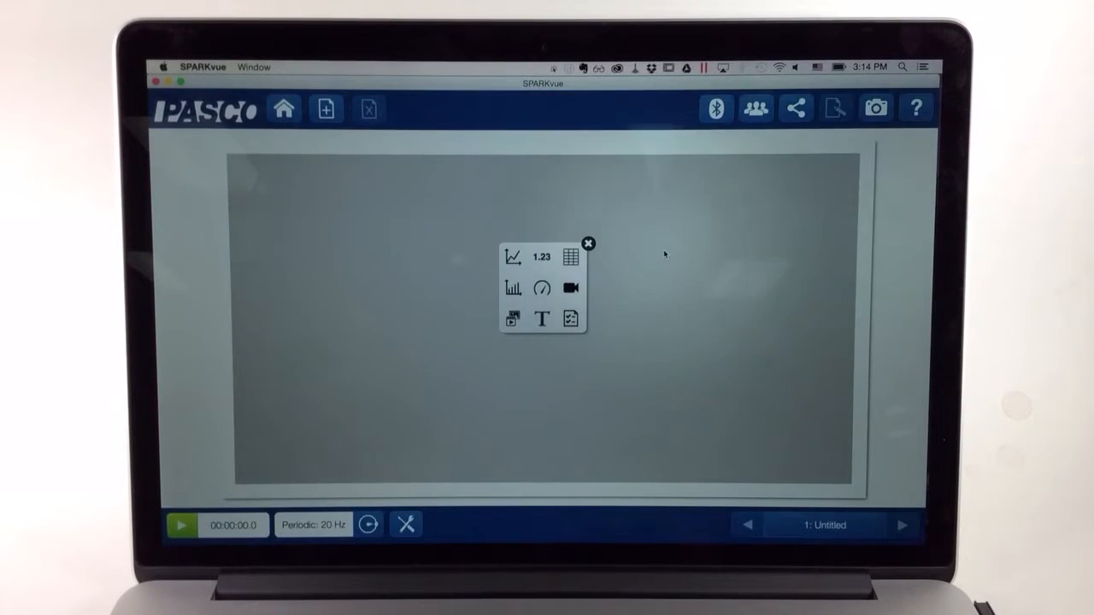
Add a data table and set its second column to Pressure (kPa) from the Wireless Pressure Sensor.
{"action": "left_click", "coordinate": [571, 256]}
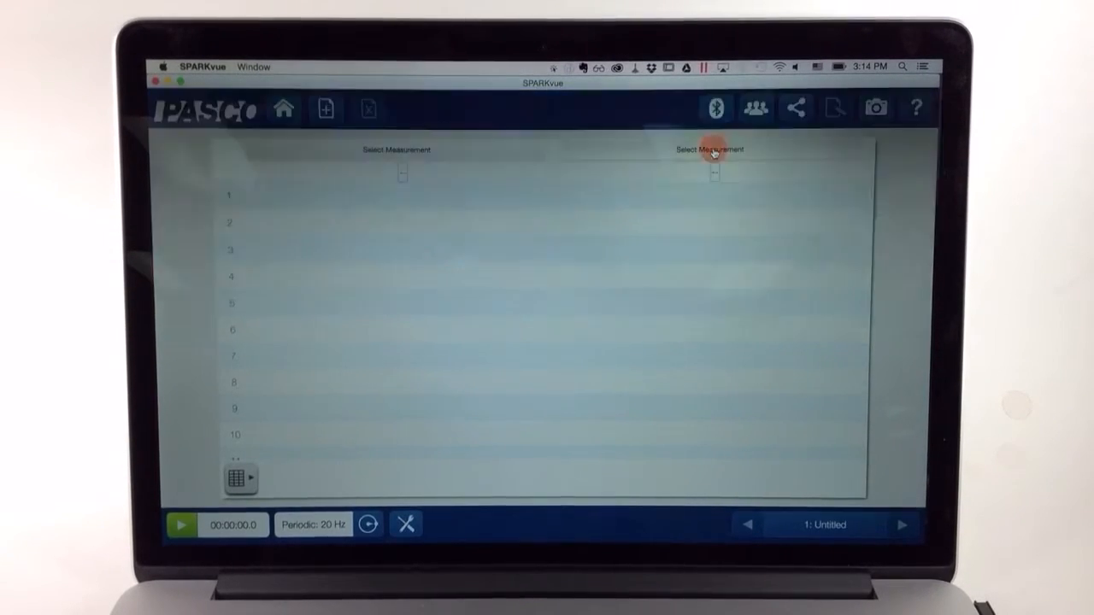
{"action": "left_click", "coordinate": [714, 153]}
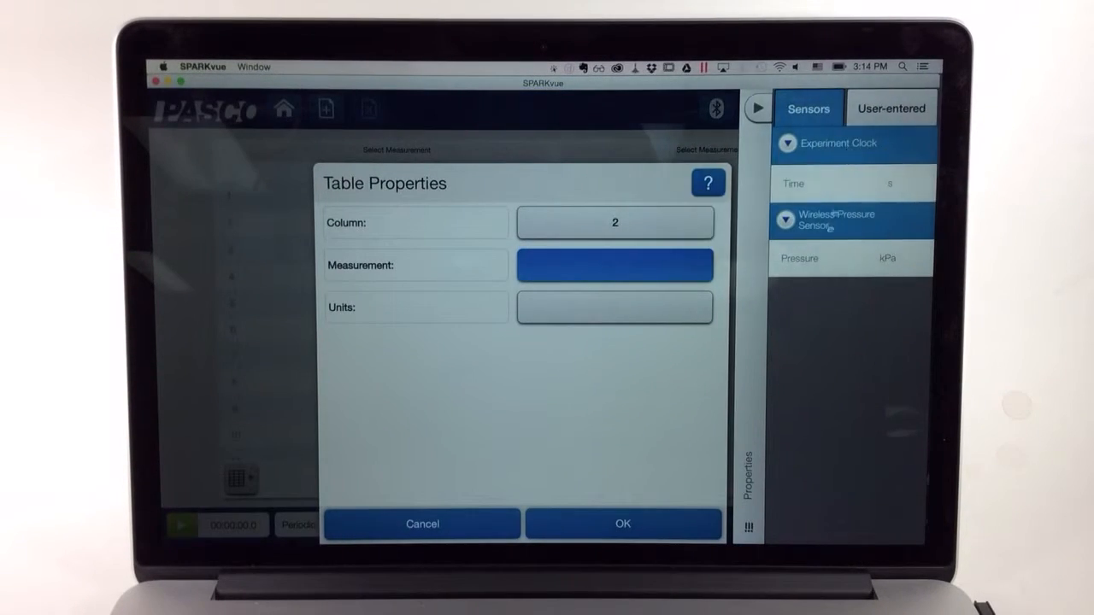
{"action": "left_click", "coordinate": [622, 523]}
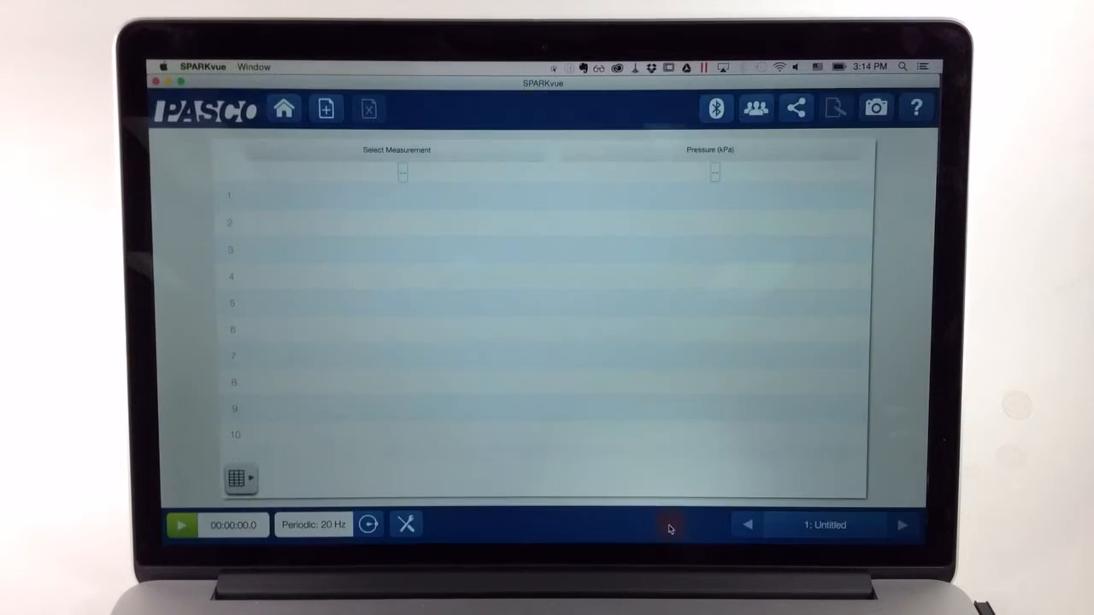
{"action": "mouse_move", "coordinate": [458, 263]}
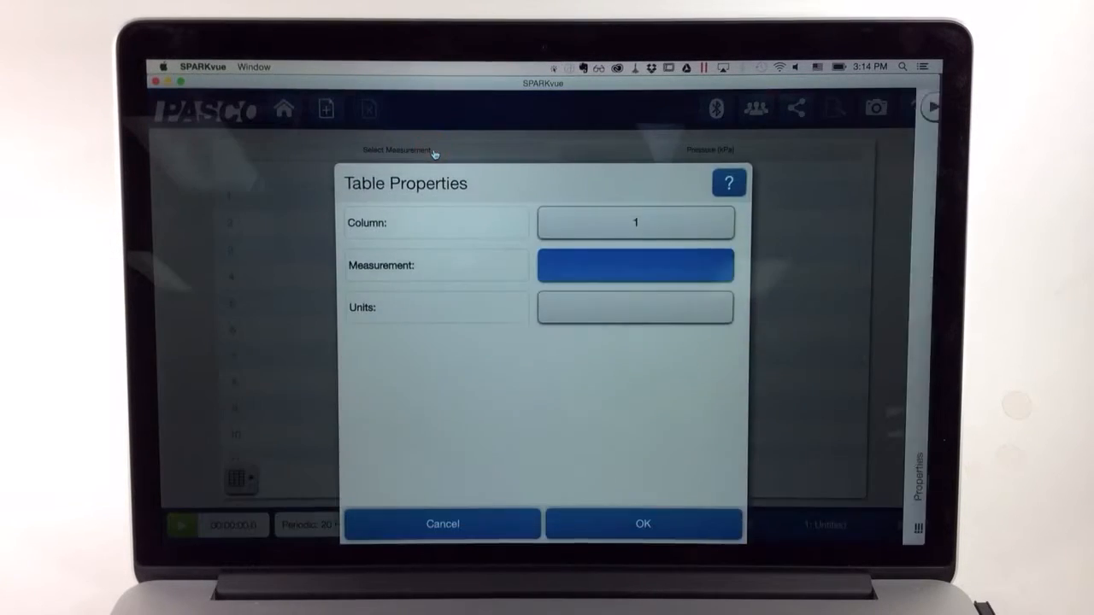
Start a new user-entered number data set for the table's first column.
{"action": "left_click", "coordinate": [636, 265]}
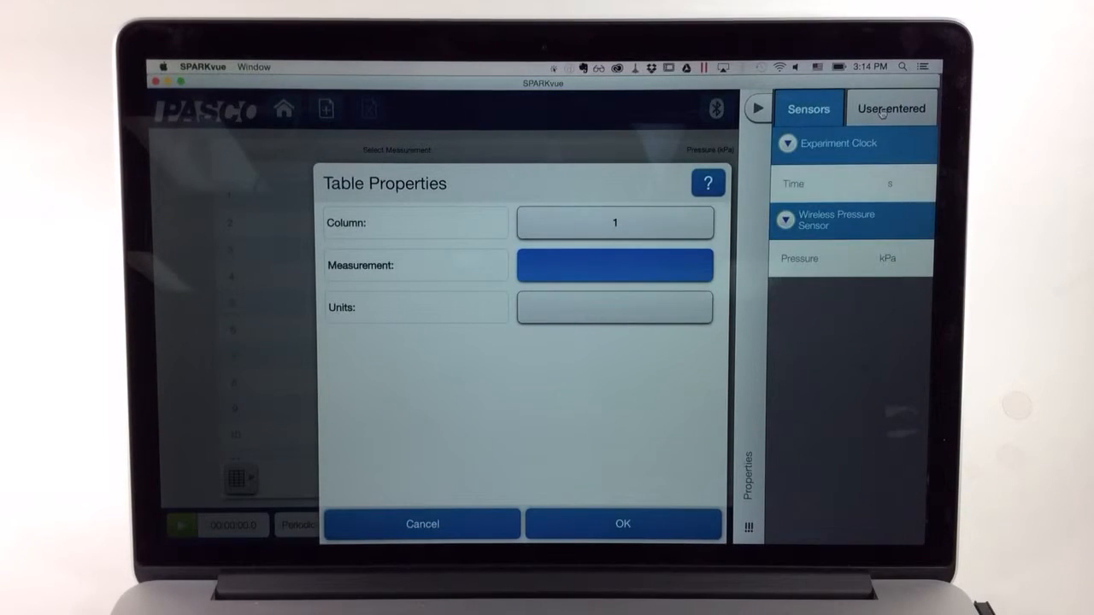
{"action": "left_click", "coordinate": [891, 108]}
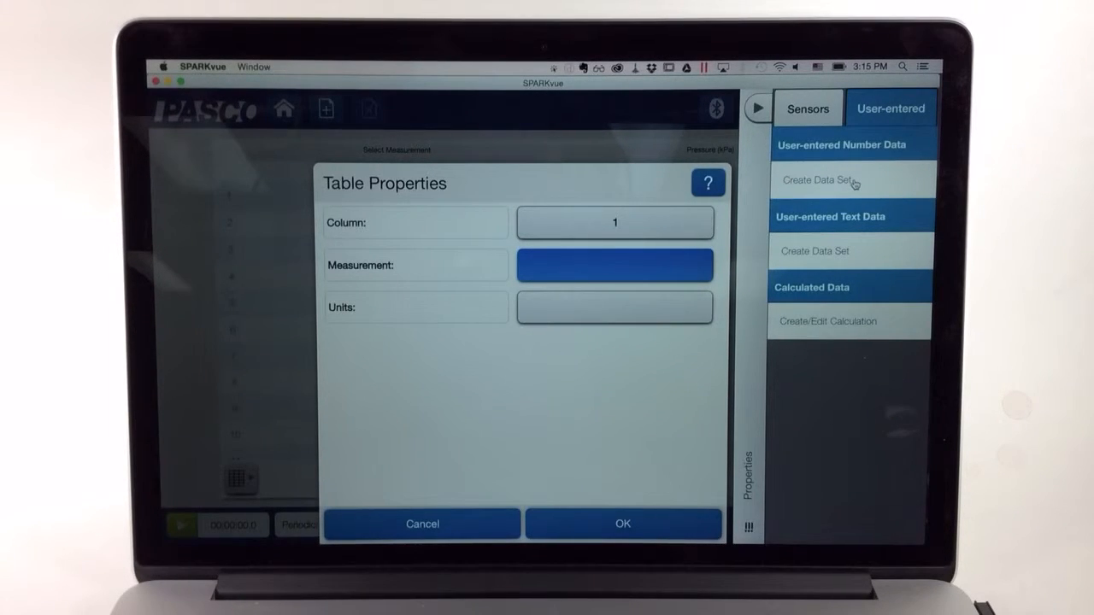
{"action": "left_click", "coordinate": [817, 181]}
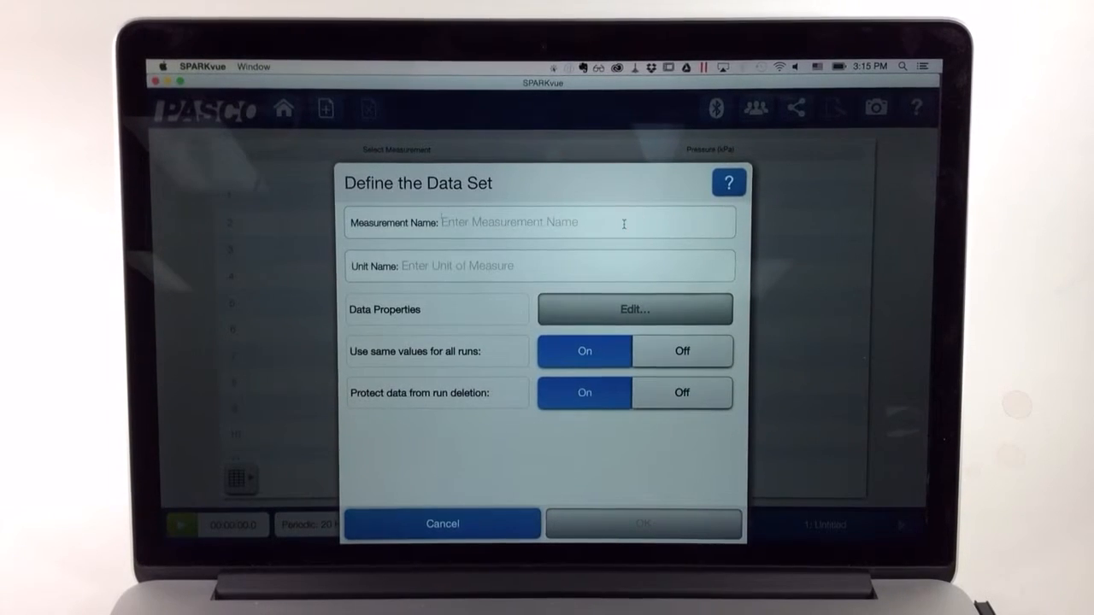
Define the first column as a user-entered Volume data set with unit mL.
{"action": "type", "text": "Volume"}
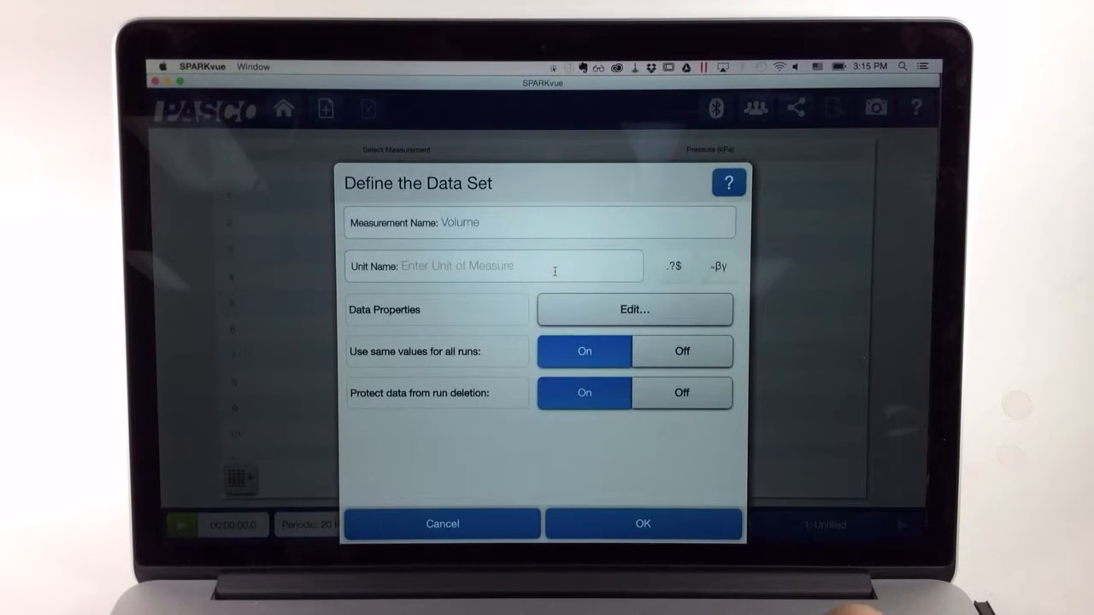
{"action": "type", "text": "mL"}
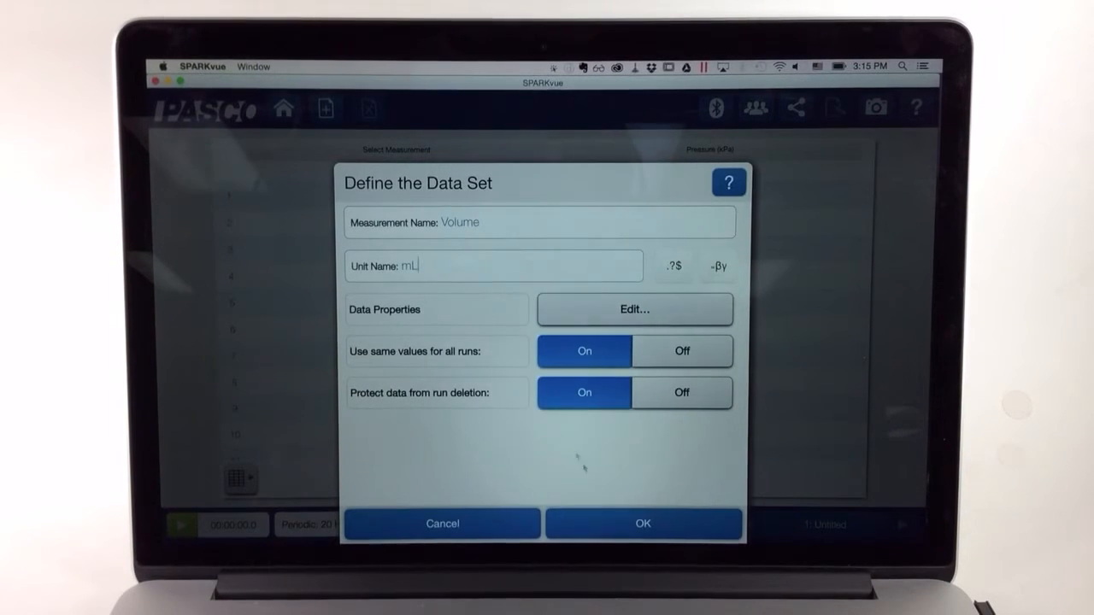
{"action": "left_click", "coordinate": [642, 523]}
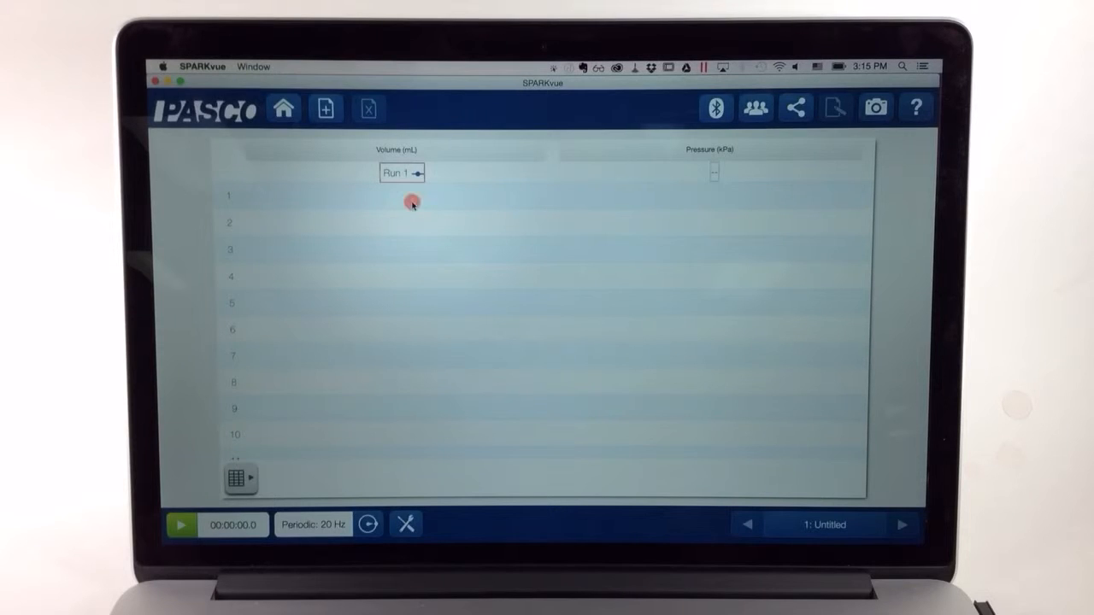
Fill the Volume column rows 1-4 with 60, 55, 50 and 45 mL.
{"action": "left_click", "coordinate": [410, 203]}
{"action": "type", "text": "60"}
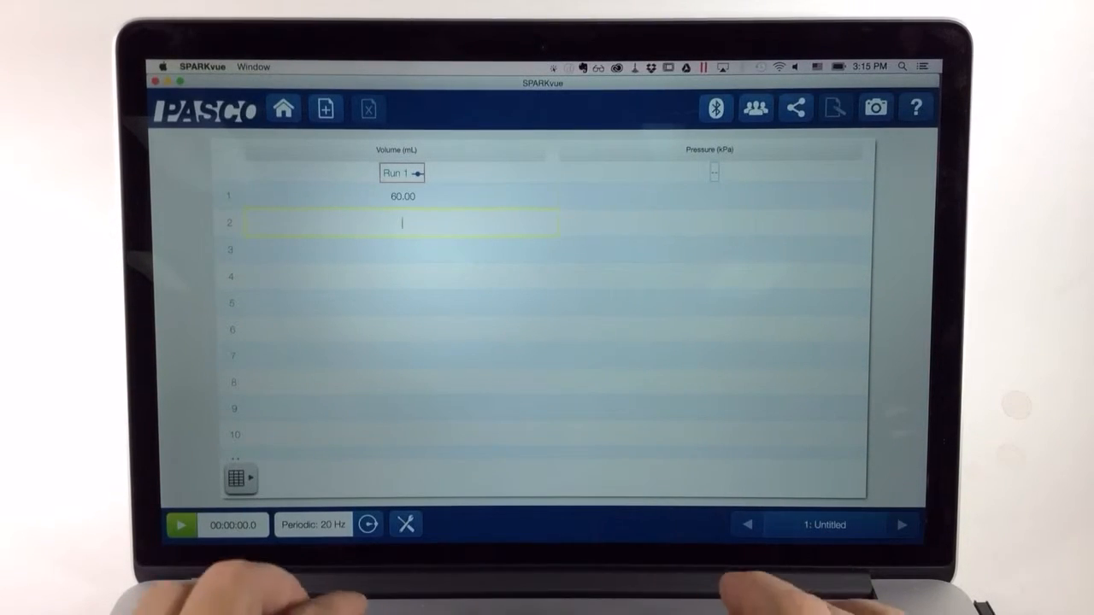
{"action": "type", "text": "55.00"}
{"action": "left_click", "coordinate": [404, 277]}
{"action": "type", "text": "45"}
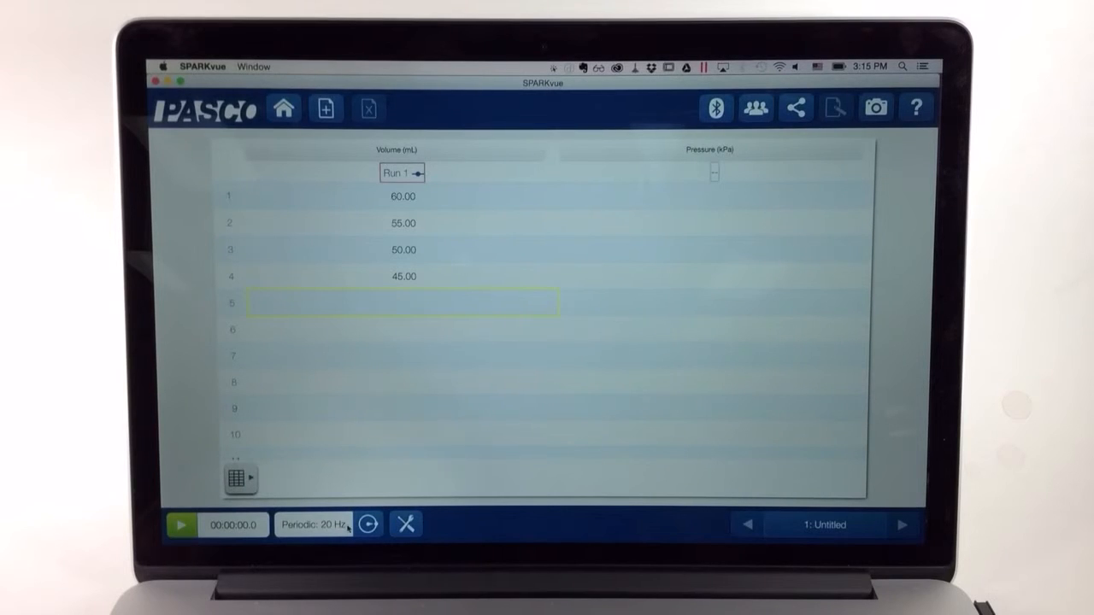
{"action": "left_click", "coordinate": [404, 304]}
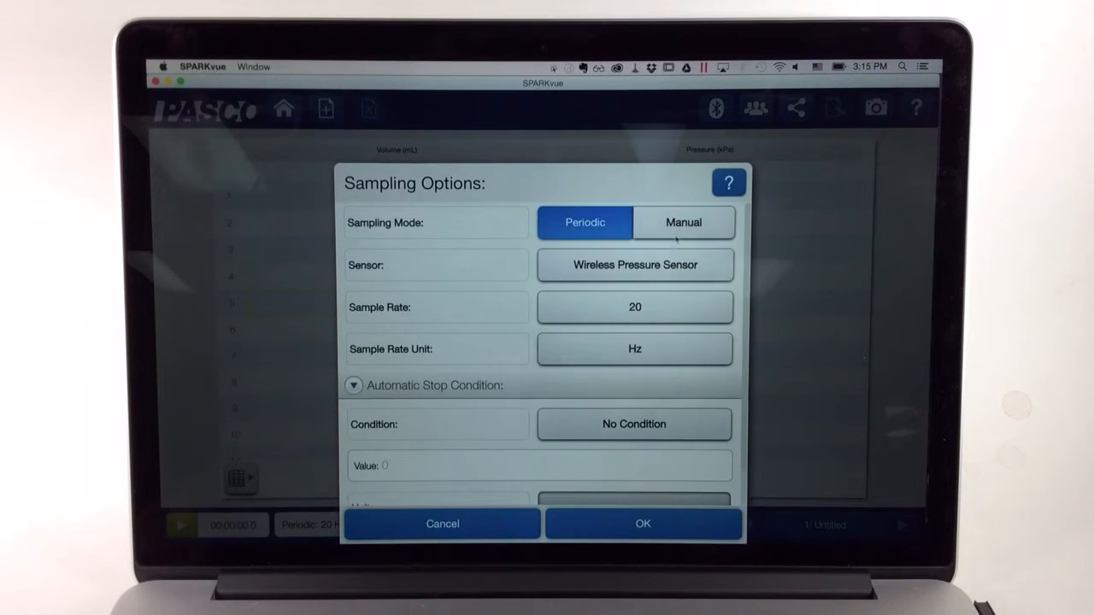
Change the sampling mode from Periodic 20 Hz to Manual.
{"action": "left_click", "coordinate": [684, 223]}
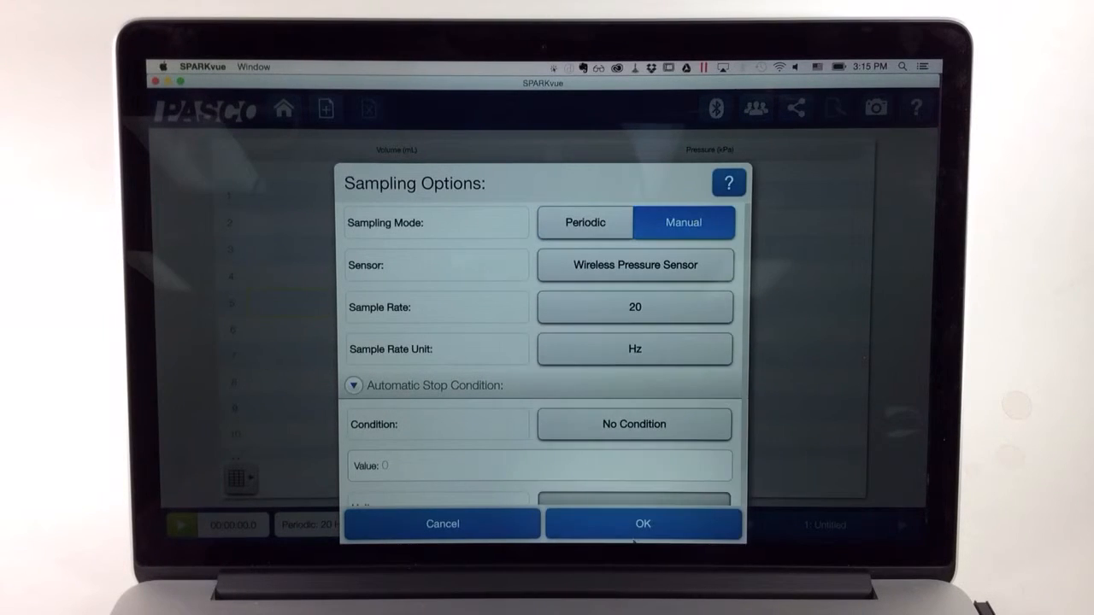
{"action": "left_click", "coordinate": [643, 523]}
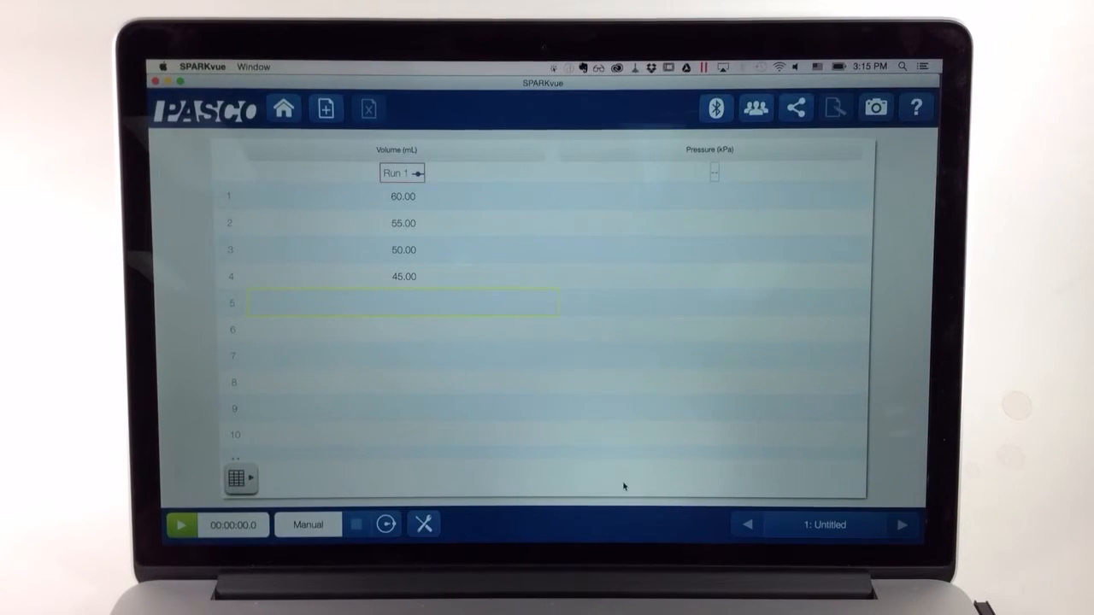